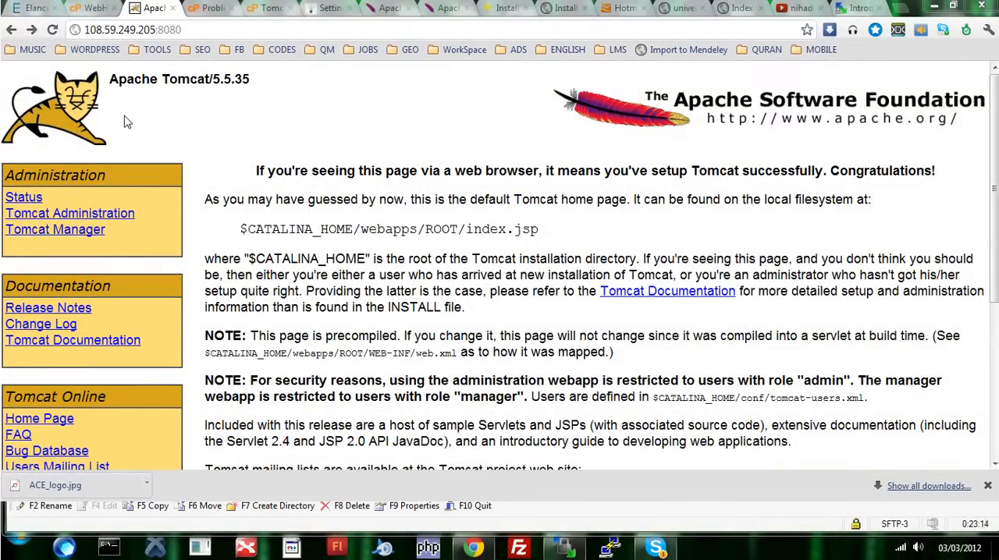
{"action": "mouse_move", "coordinate": [149, 117]}
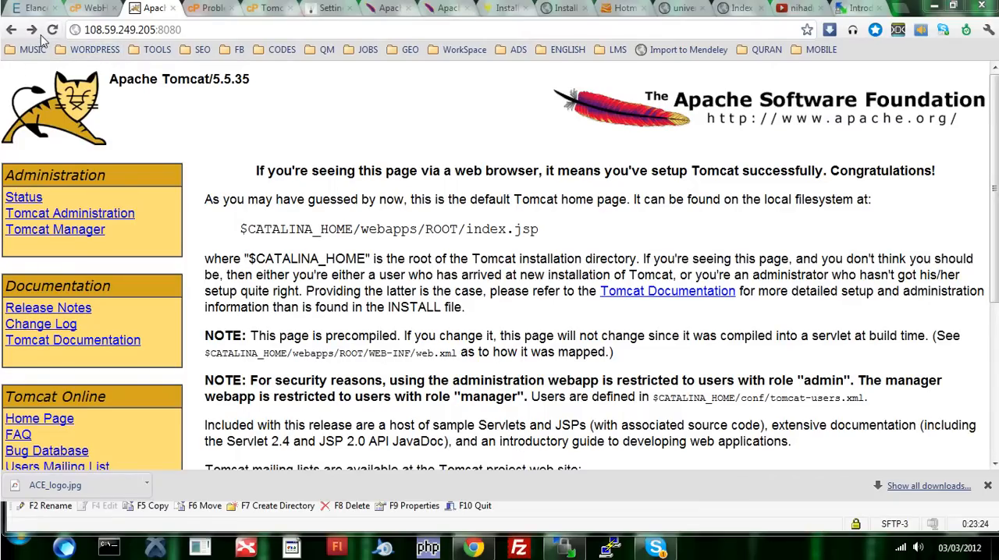
{"action": "mouse_move", "coordinate": [31, 30]}
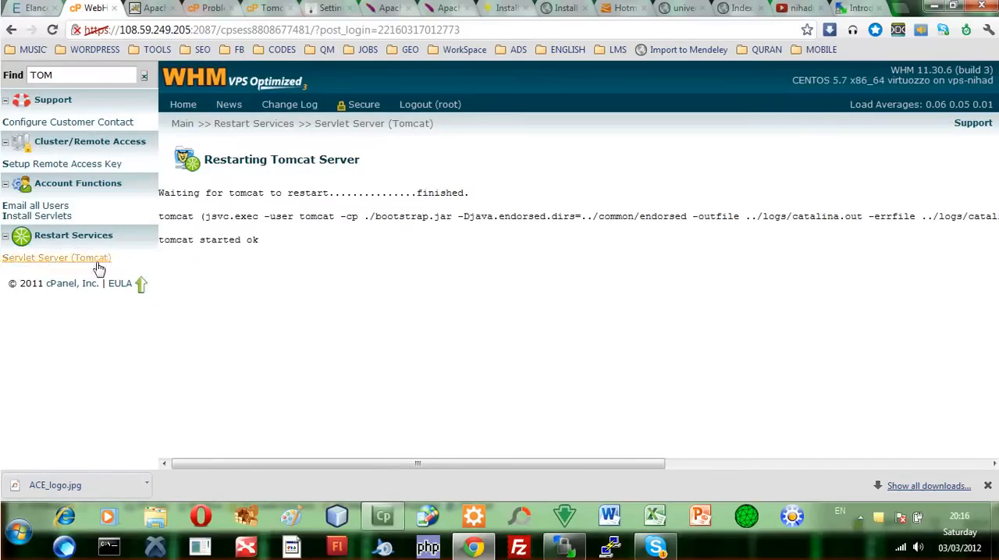
Step: Restart the Servlet Server (Tomcat) from WHM Restart Services and confirm with Yes
{"action": "left_click", "coordinate": [56, 257]}
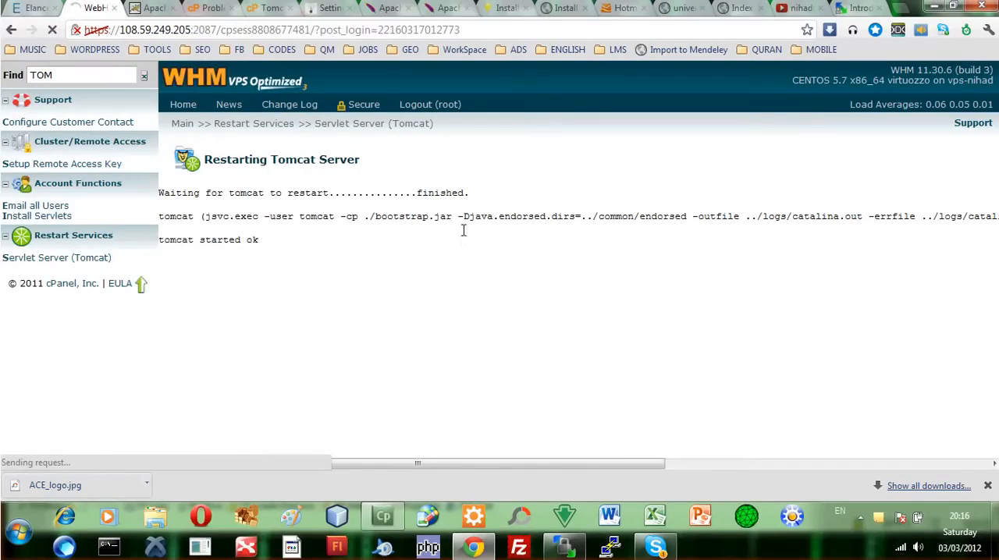
{"action": "left_click", "coordinate": [57, 258]}
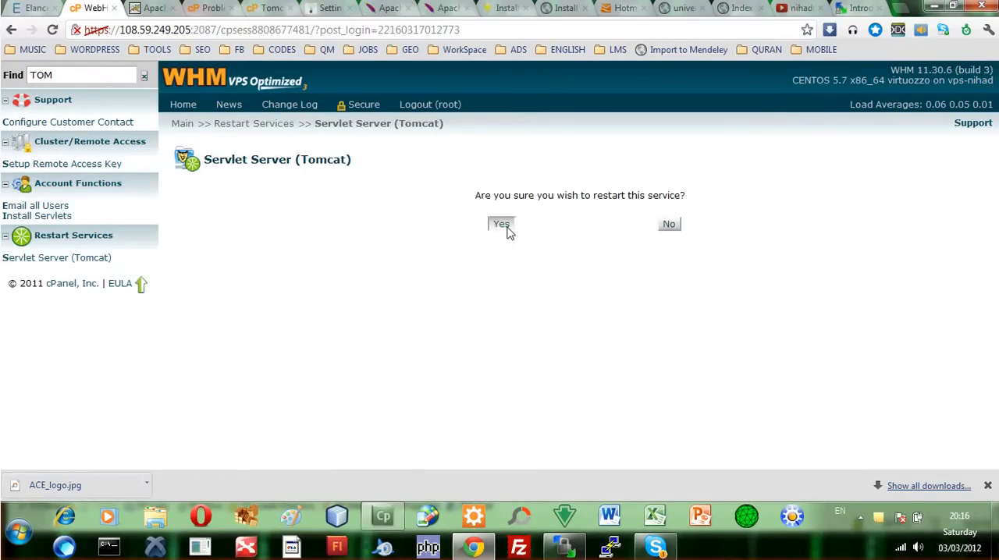
{"action": "left_click", "coordinate": [499, 225]}
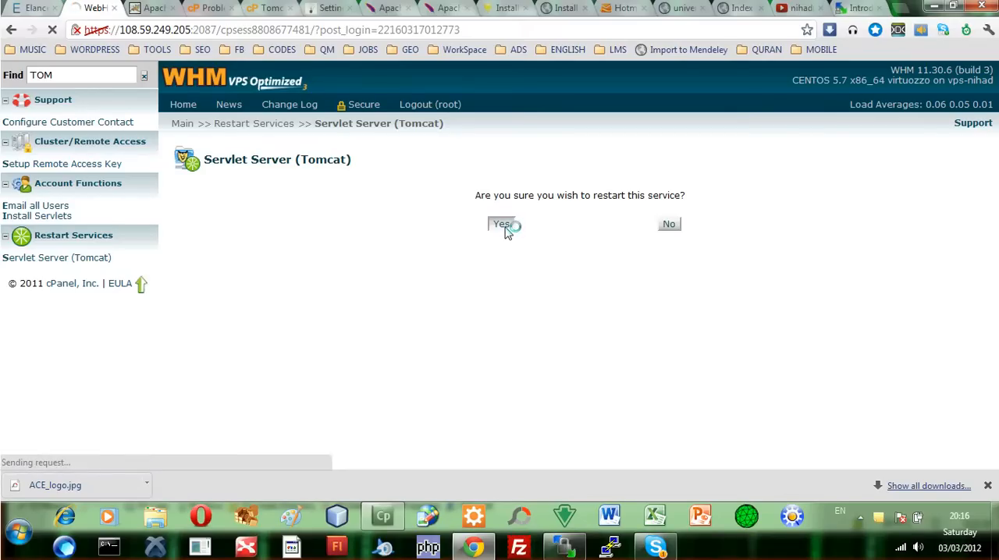
{"action": "left_click", "coordinate": [503, 225]}
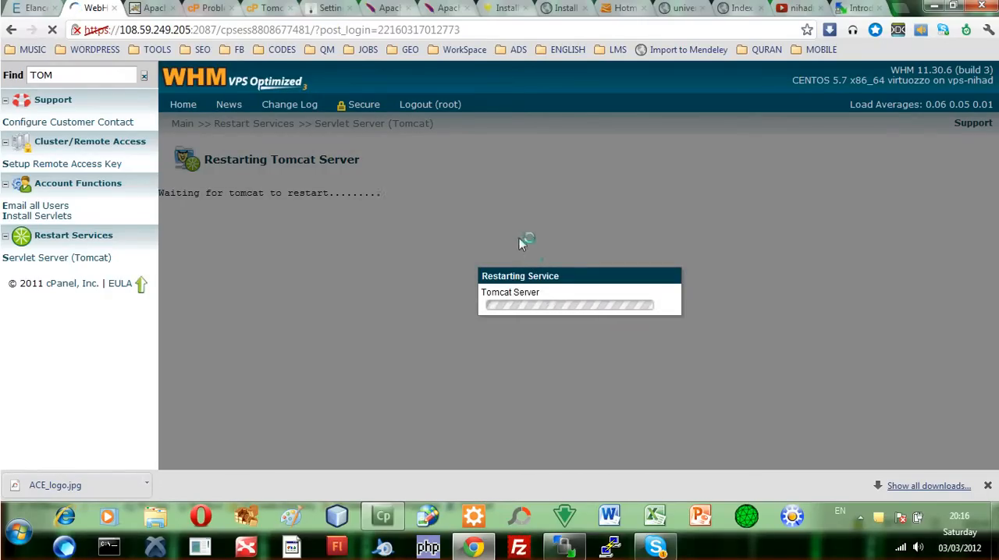
{"action": "mouse_move", "coordinate": [415, 236]}
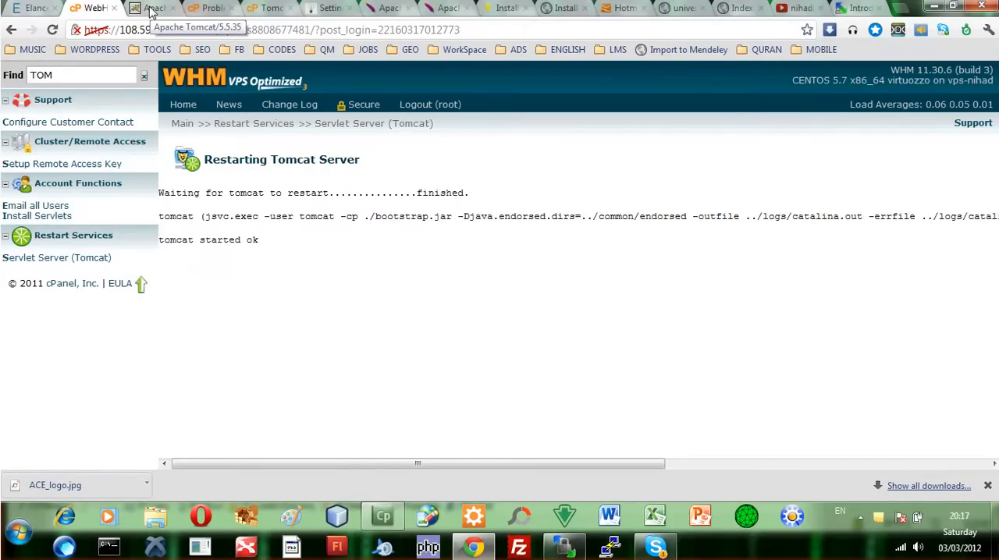
Step: Attempt the Tomcat Administration login as root, get rejected, and bring up WinSCP
{"action": "left_click", "coordinate": [150, 8]}
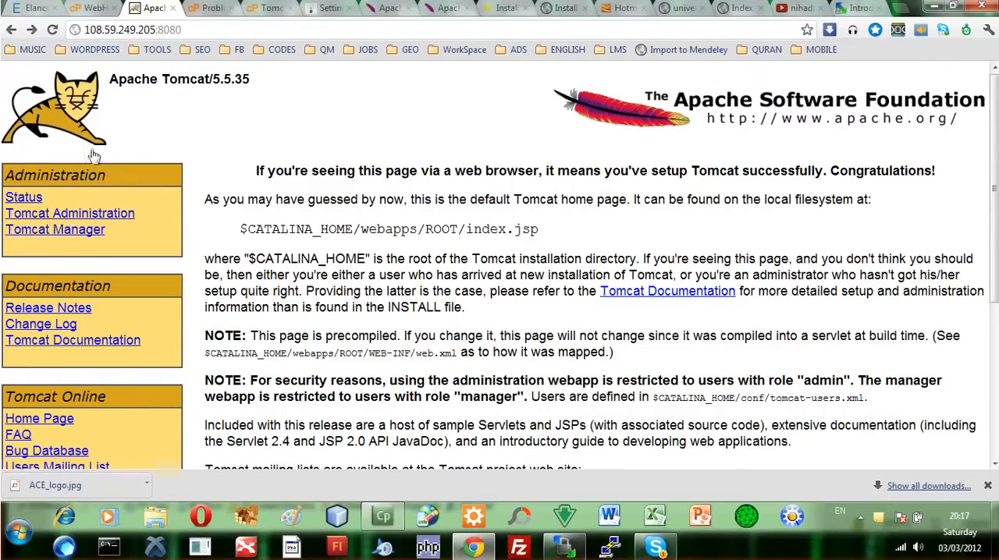
{"action": "mouse_move", "coordinate": [68, 212]}
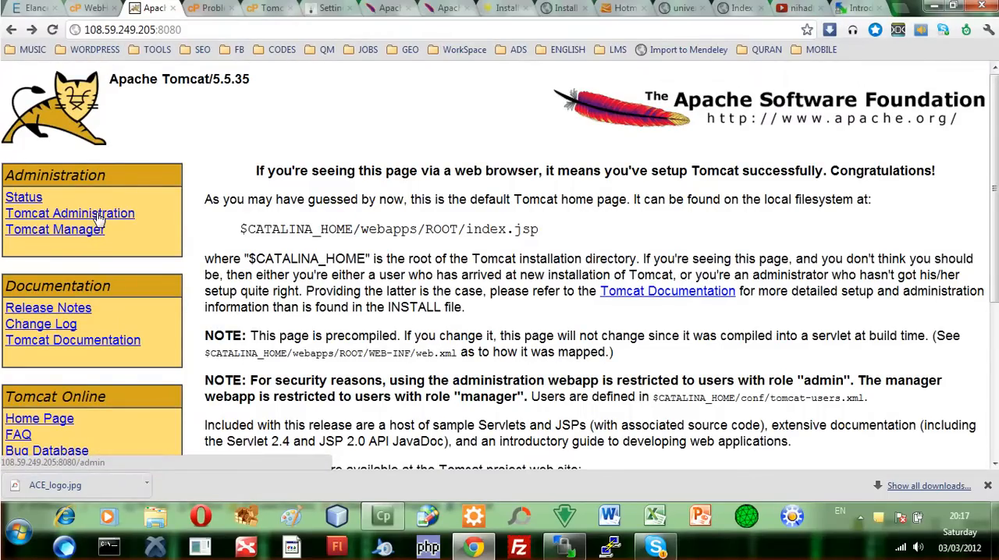
{"action": "left_click", "coordinate": [69, 212]}
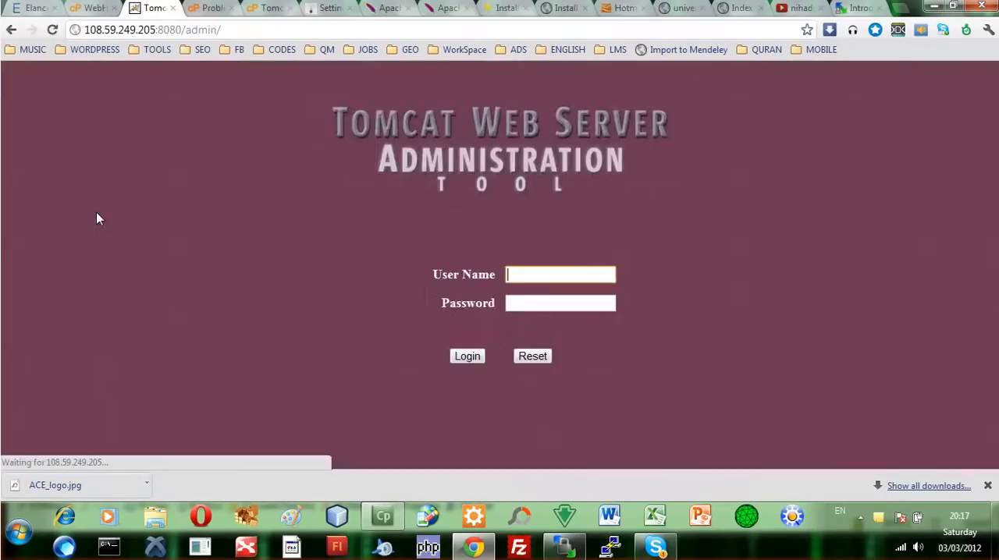
{"action": "mouse_move", "coordinate": [770, 248]}
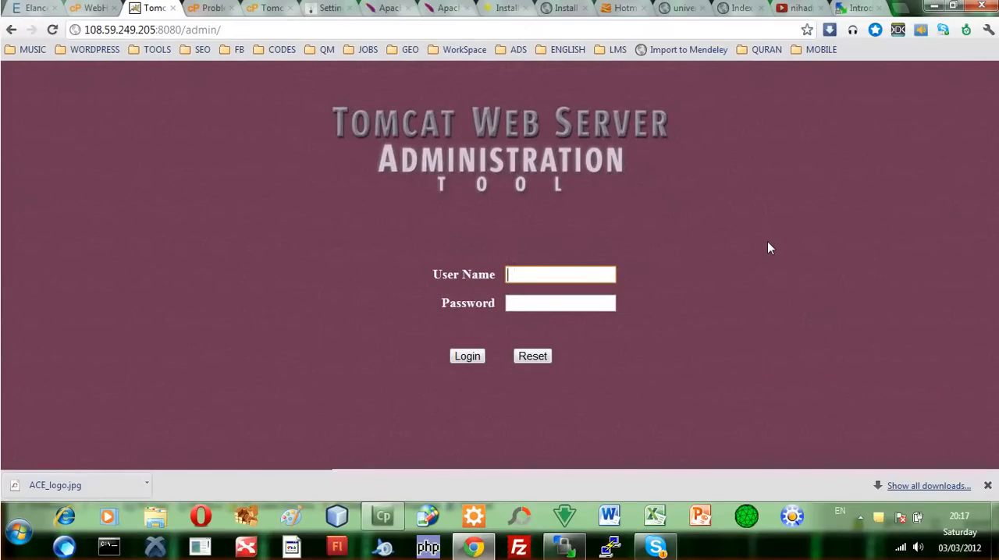
{"action": "mouse_move", "coordinate": [763, 206]}
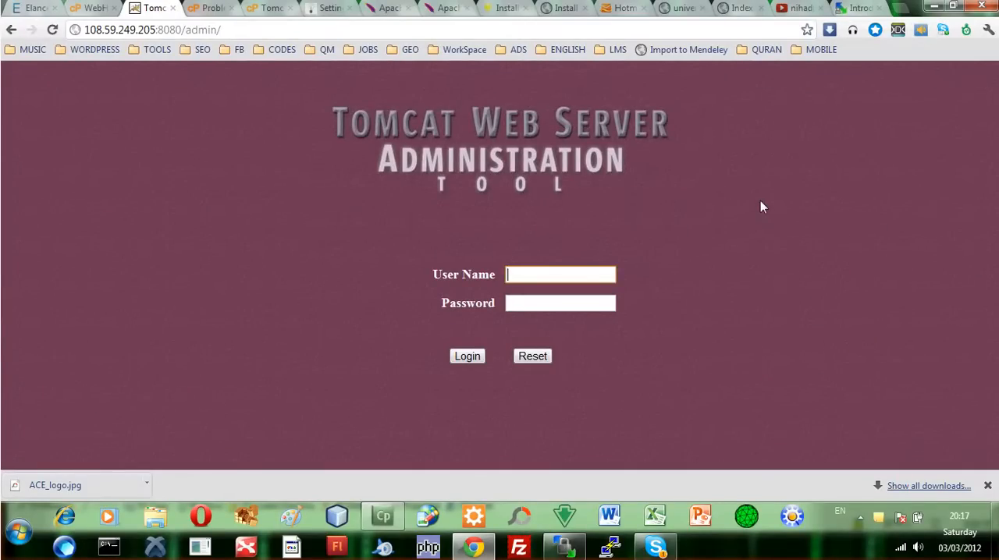
{"action": "mouse_move", "coordinate": [718, 203]}
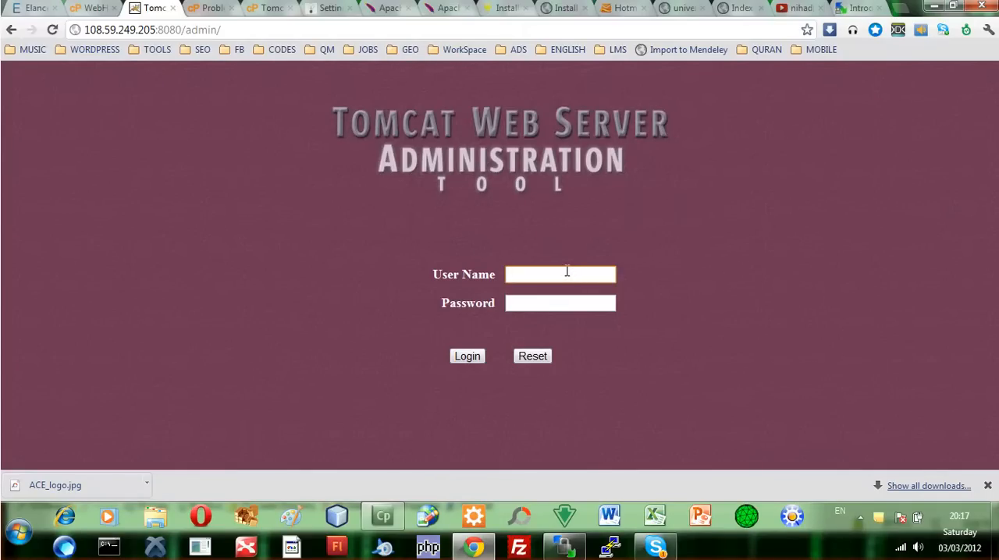
{"action": "mouse_move", "coordinate": [778, 259]}
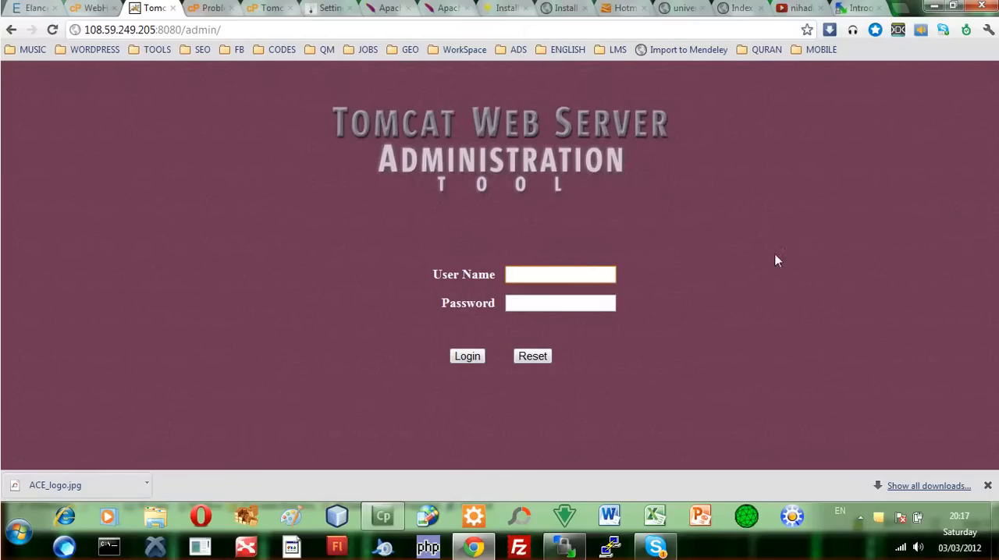
{"action": "left_click", "coordinate": [560, 275]}
{"action": "type", "text": "root"}
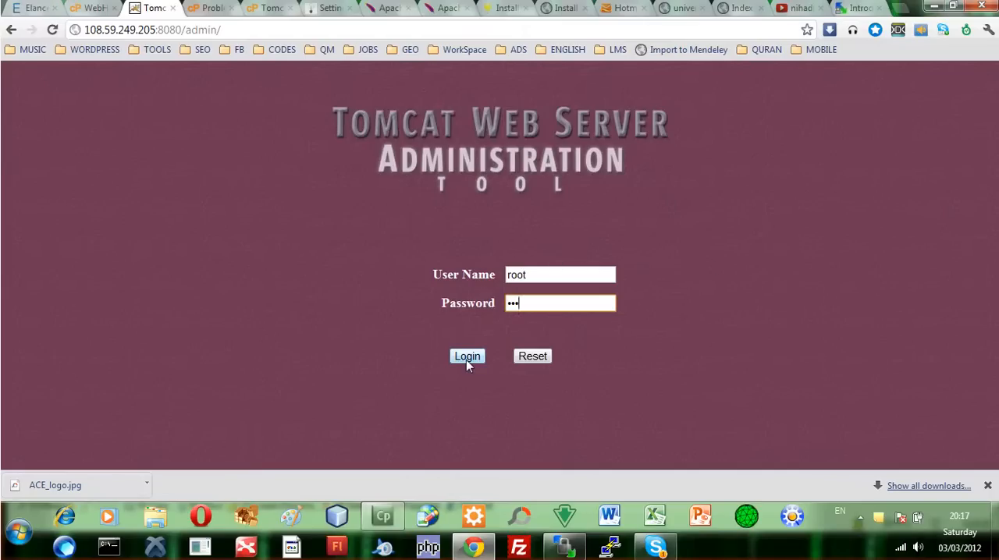
{"action": "left_click", "coordinate": [467, 356]}
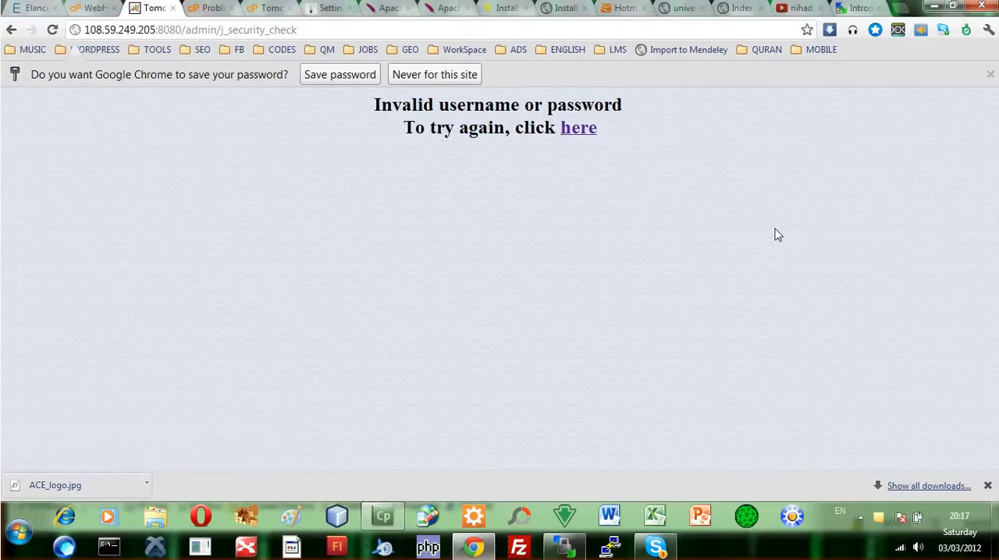
{"action": "mouse_move", "coordinate": [784, 235]}
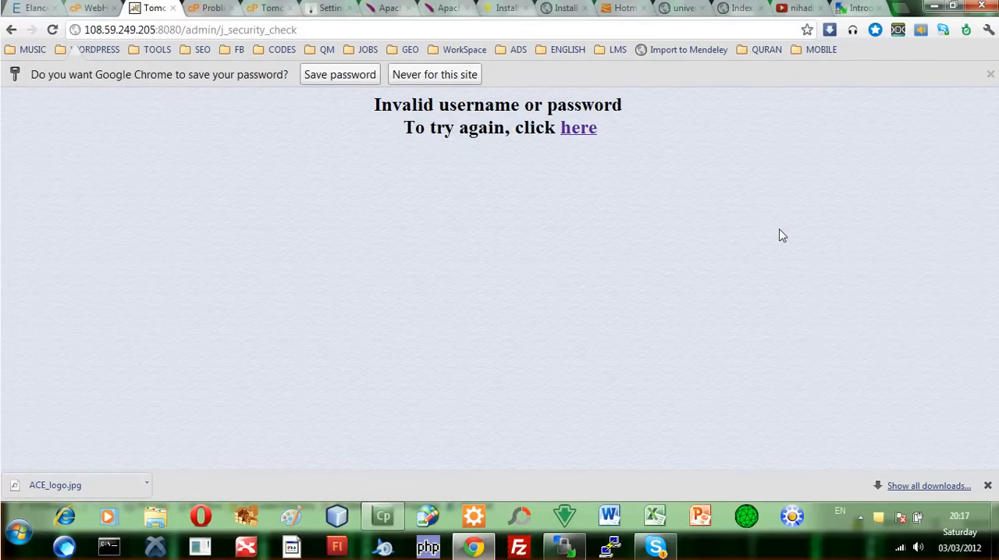
{"action": "mouse_move", "coordinate": [578, 128]}
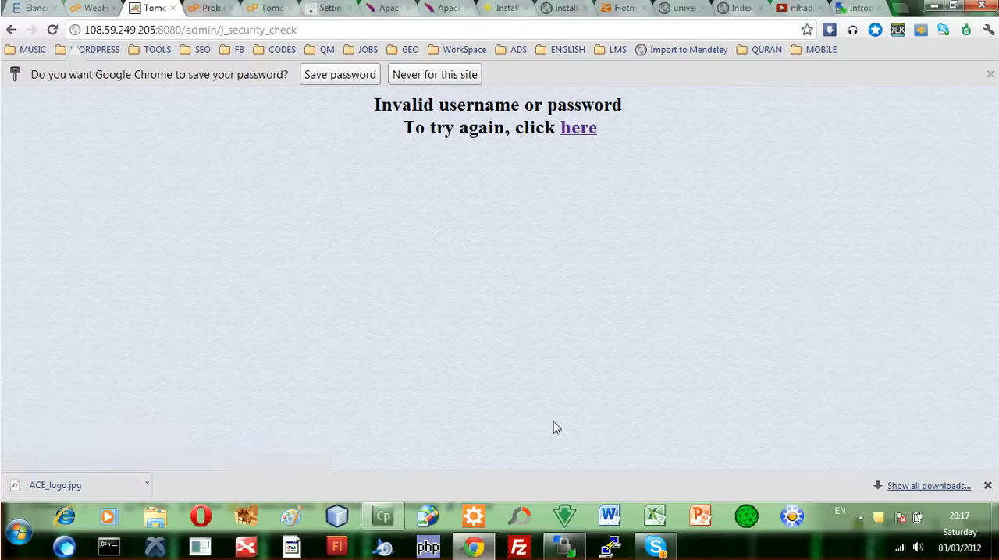
{"action": "left_click", "coordinate": [563, 546]}
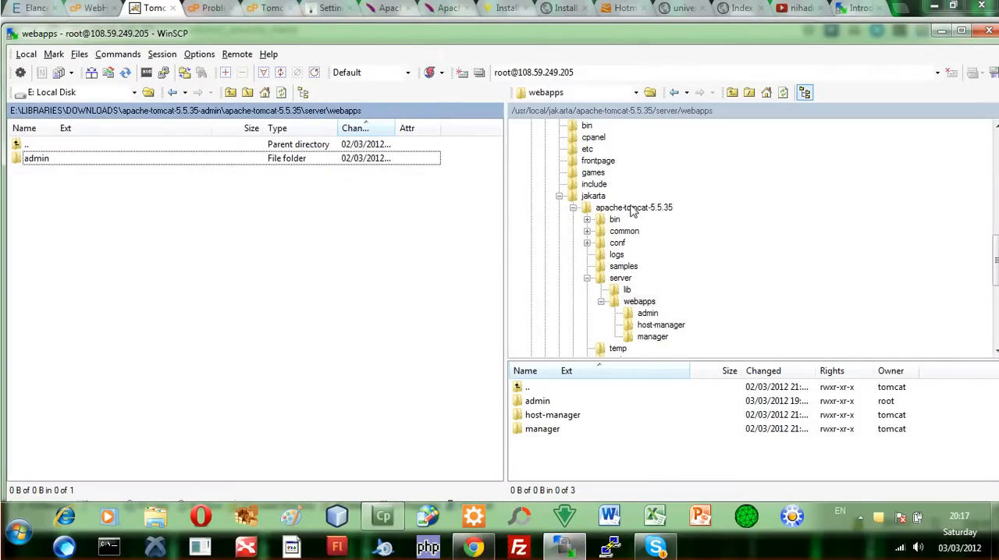
Step: Edit tomcat-users.xml in the remote conf folder to add the admin role to root
{"action": "left_click", "coordinate": [634, 206]}
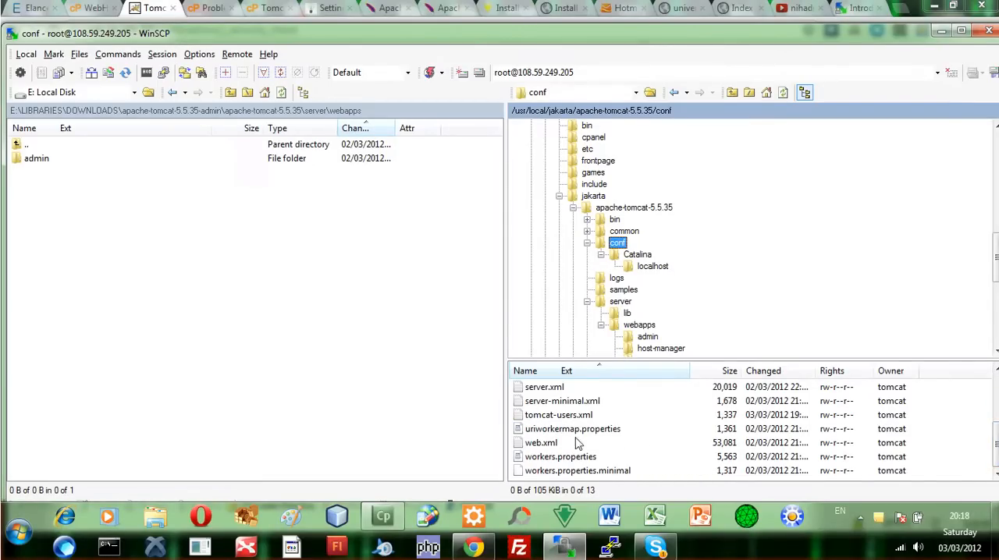
{"action": "double_click", "coordinate": [559, 415]}
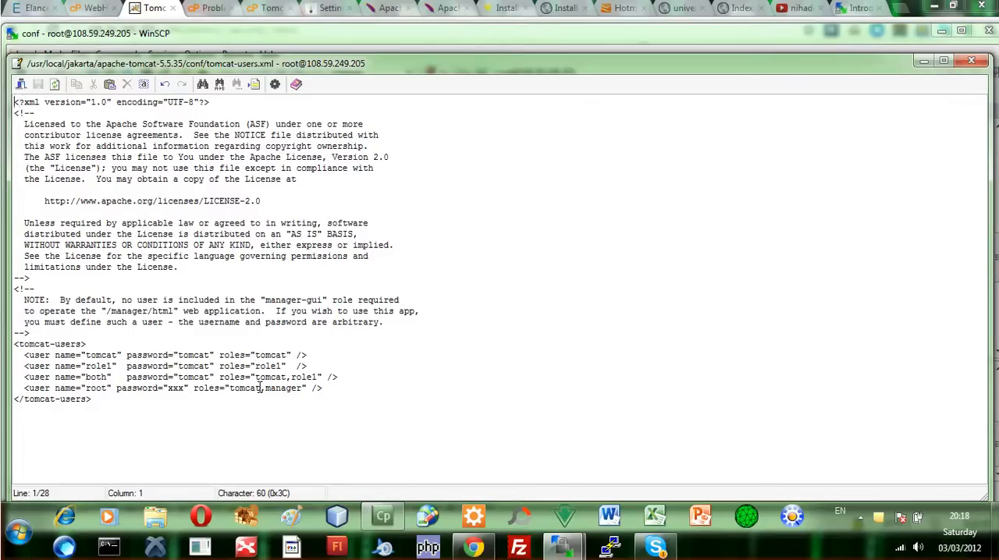
{"action": "left_click", "coordinate": [622, 370]}
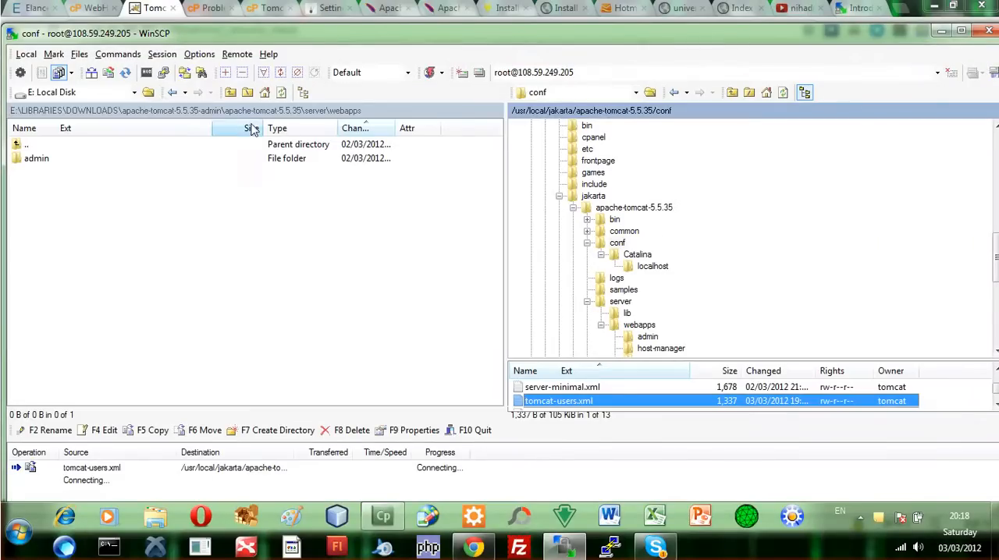
{"action": "left_click", "coordinate": [153, 7]}
{"action": "type", "text": "ro"}
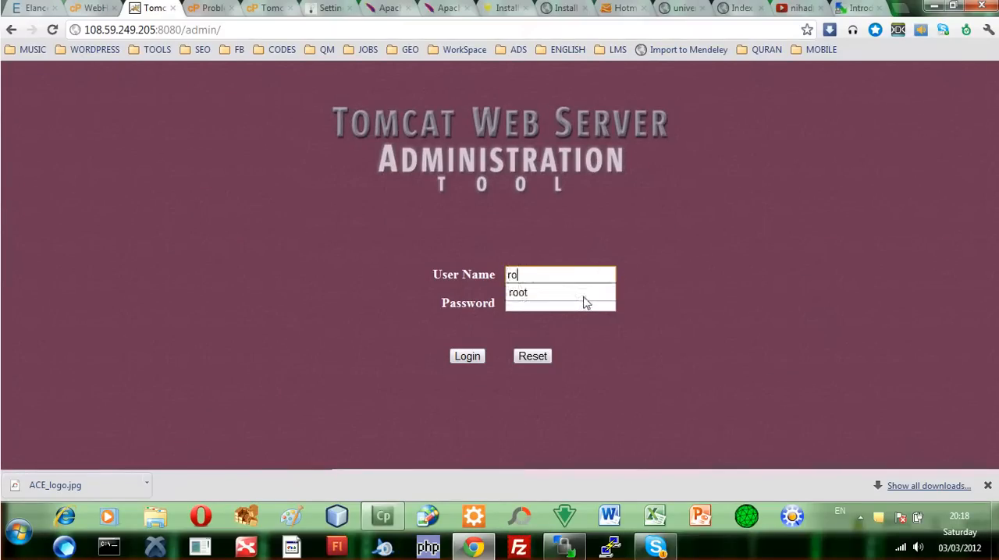
Step: Fill root as the user name on the Tomcat admin login and move to the password field
{"action": "left_click", "coordinate": [518, 291]}
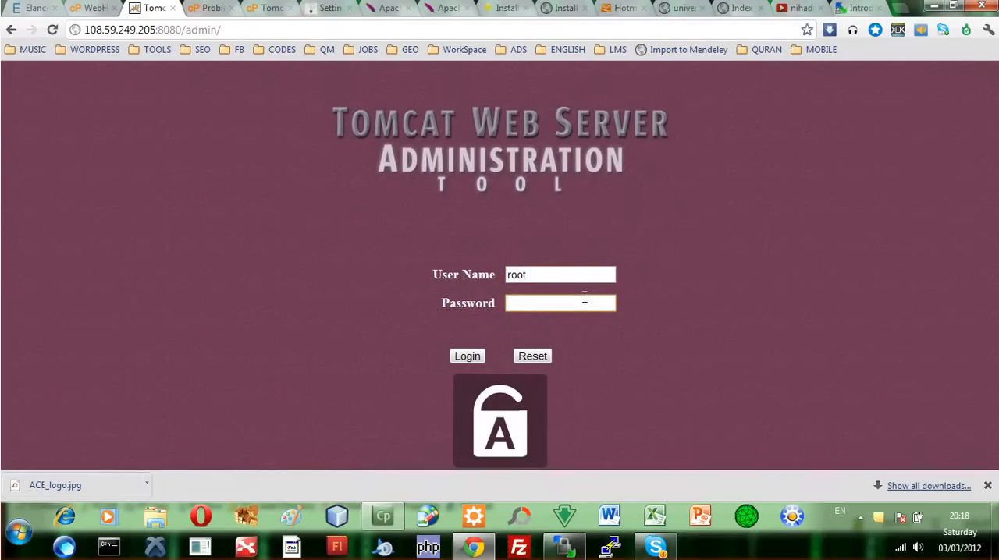
{"action": "left_click", "coordinate": [467, 356]}
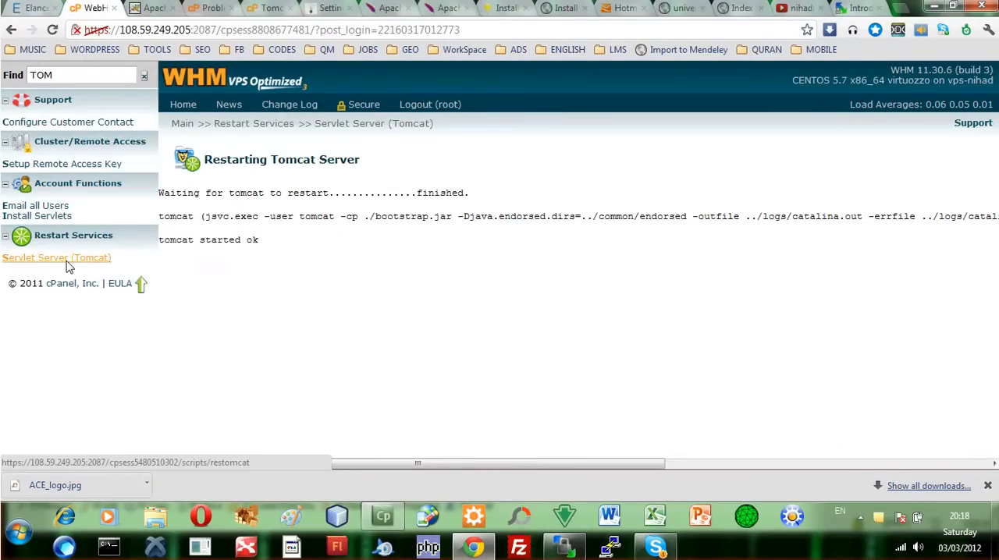
Step: Restart Tomcat again from WHM, confirm, and return to the Tomcat admin page
{"action": "left_click", "coordinate": [56, 258]}
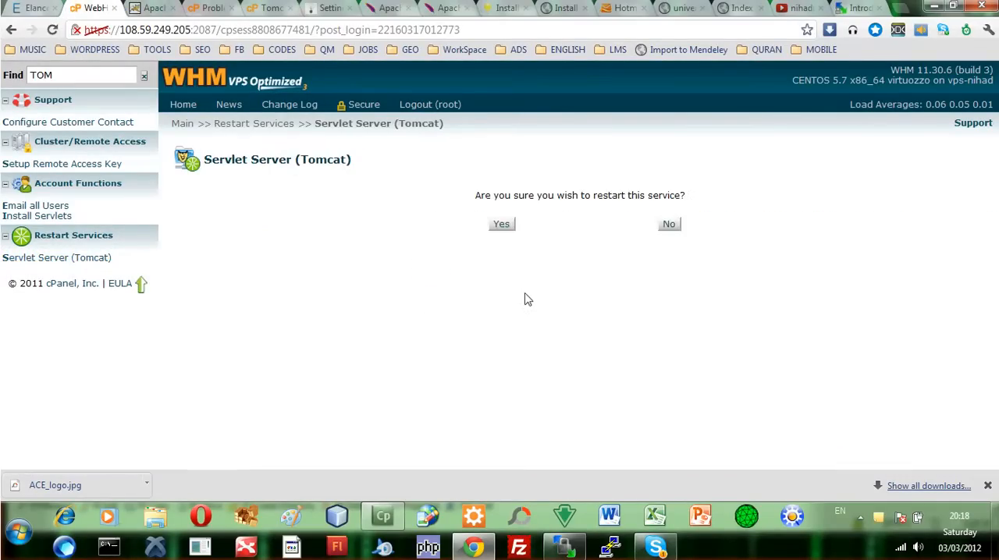
{"action": "left_click", "coordinate": [500, 225]}
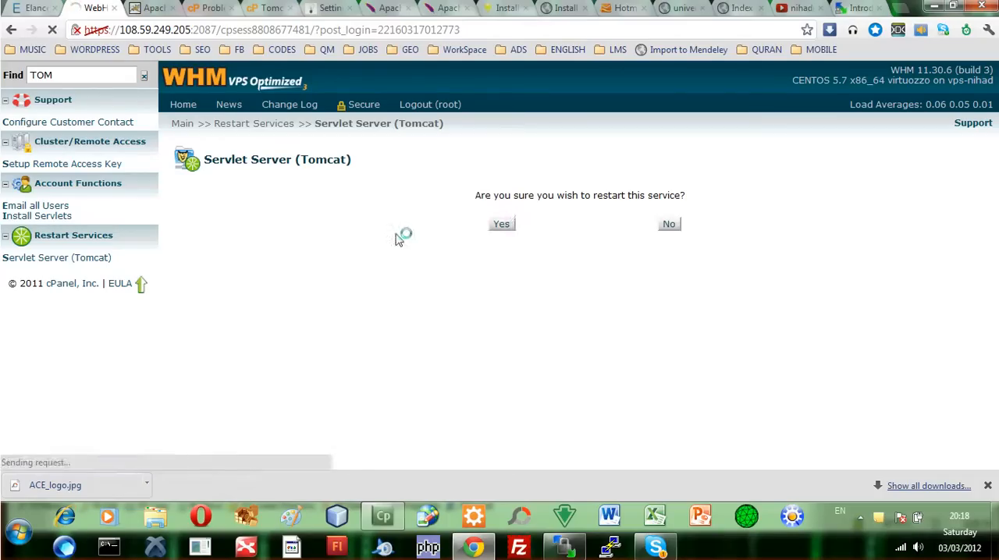
{"action": "left_click", "coordinate": [499, 224]}
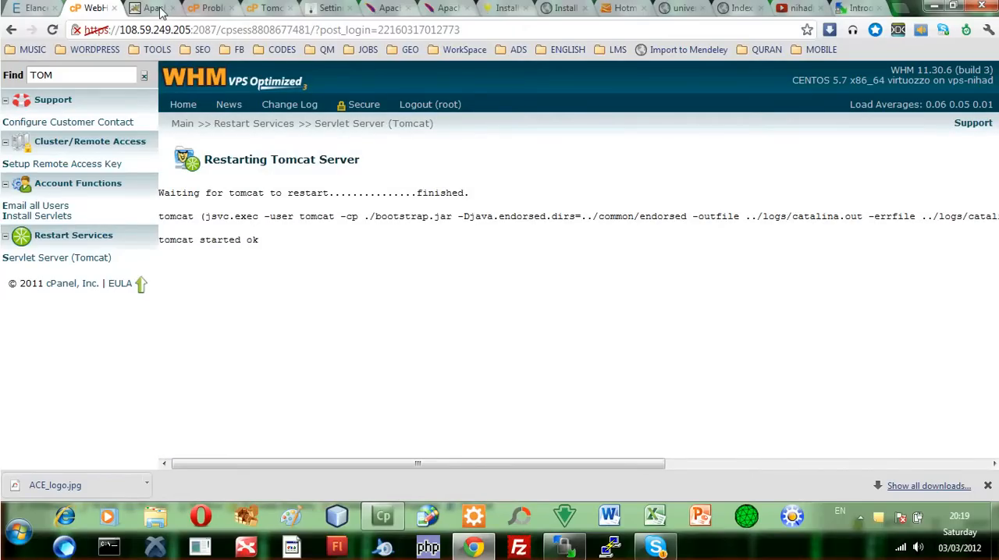
{"action": "left_click", "coordinate": [153, 8]}
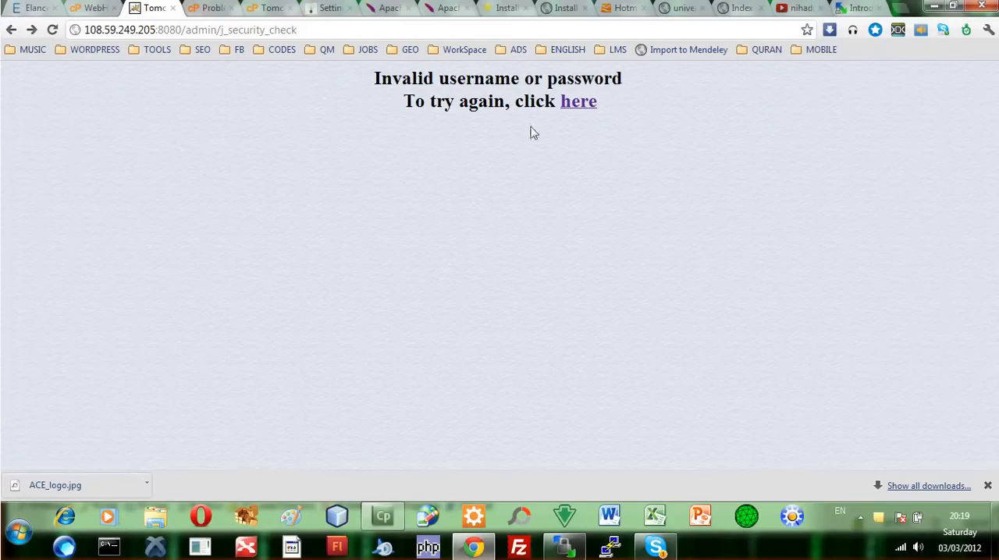
Step: Browse to 108.59.249.205:8080, reopen Tomcat Administration, and log in as root successfully
{"action": "left_click", "coordinate": [190, 30]}
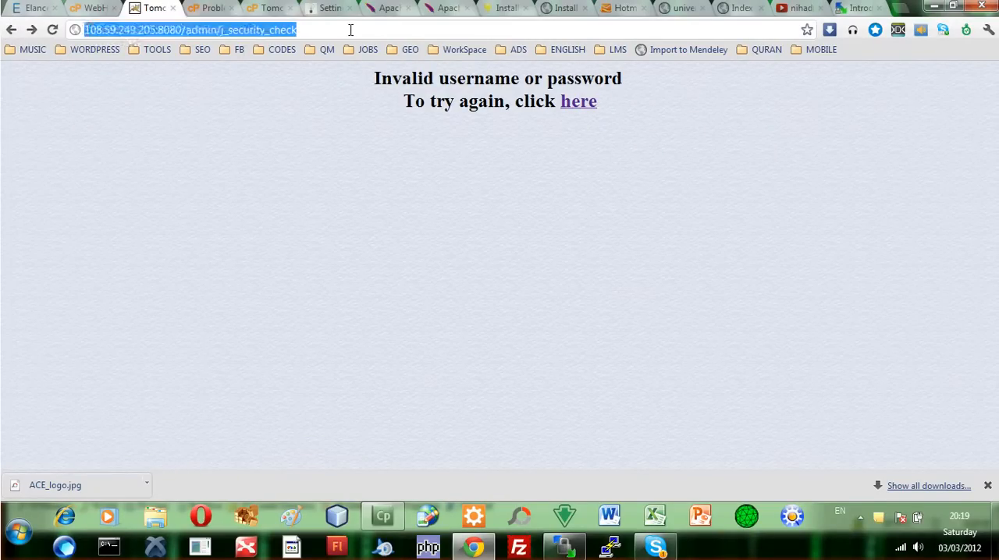
{"action": "type", "text": "108.59.249.205:8080/ad"}
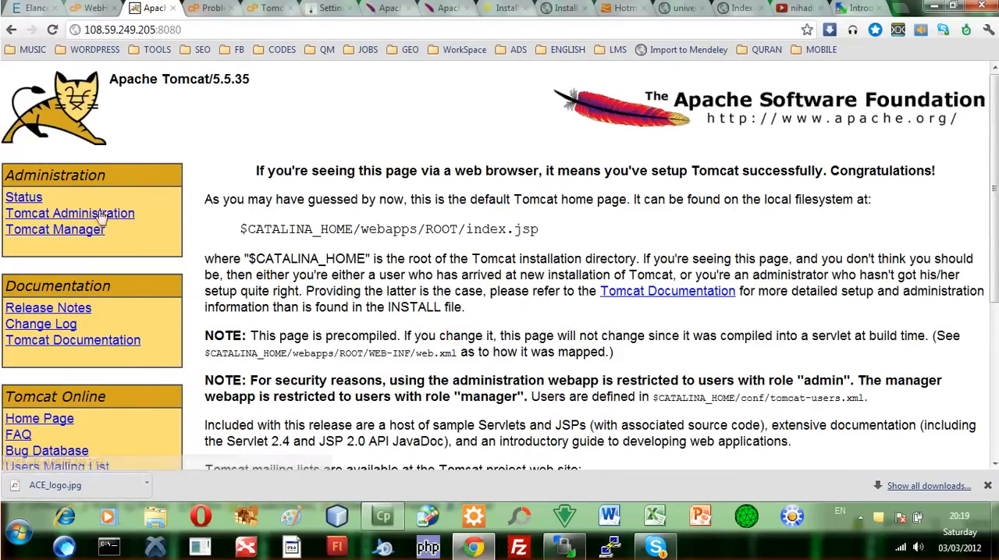
{"action": "left_click", "coordinate": [69, 212]}
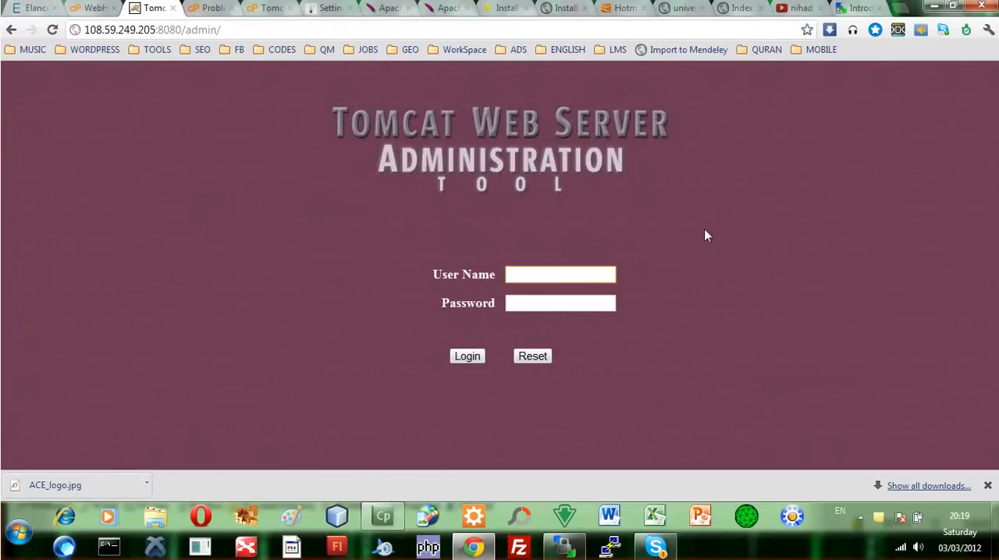
{"action": "type", "text": "root"}
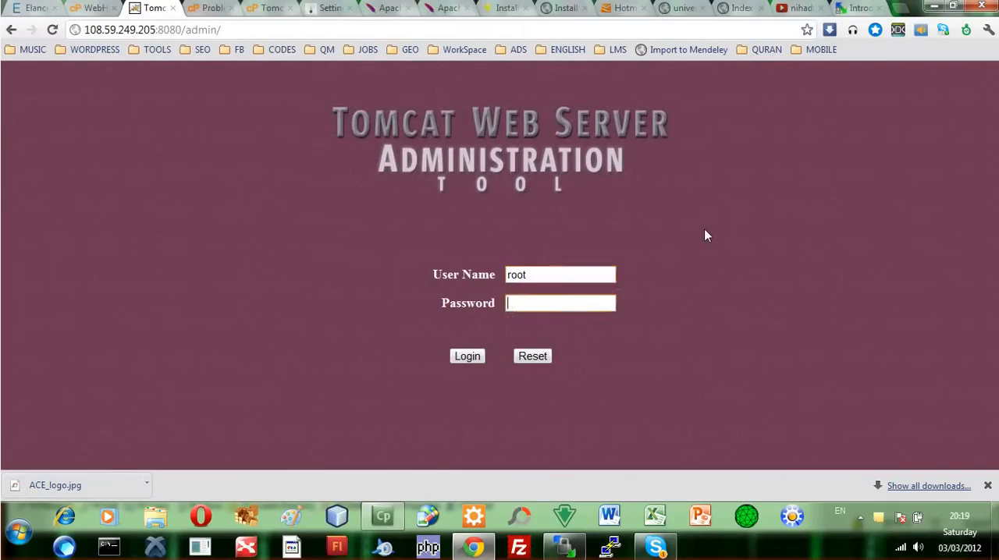
{"action": "left_click", "coordinate": [466, 356]}
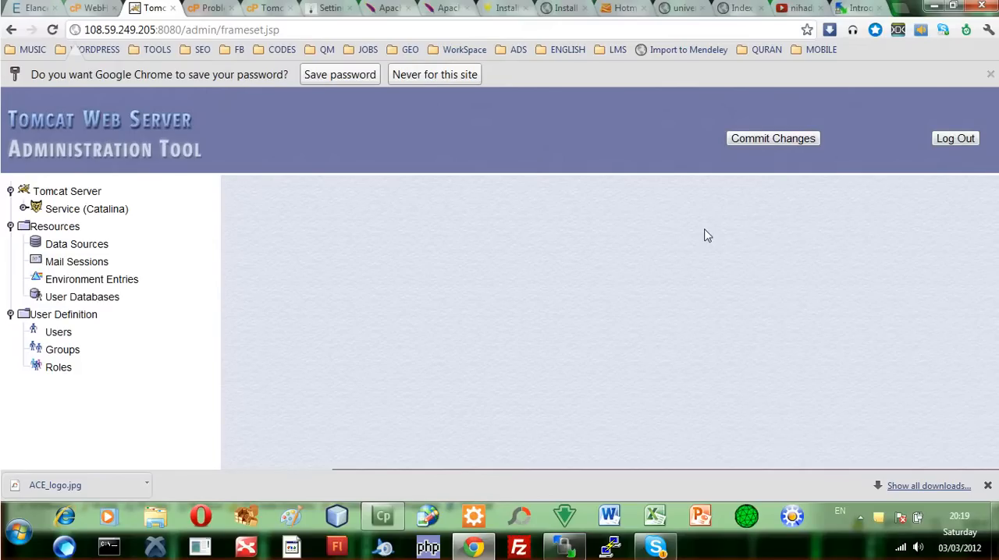
{"action": "mouse_move", "coordinate": [112, 222]}
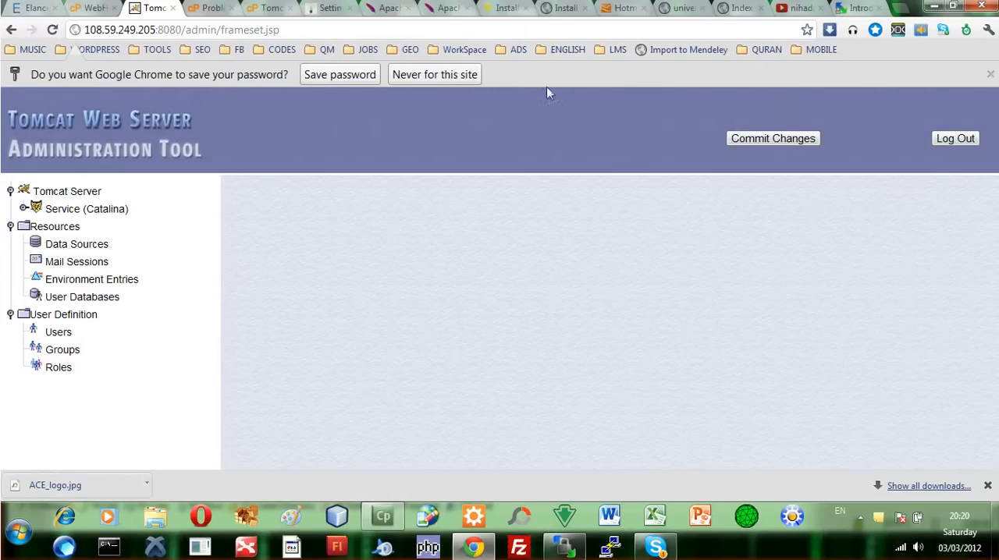
{"action": "mouse_move", "coordinate": [871, 180]}
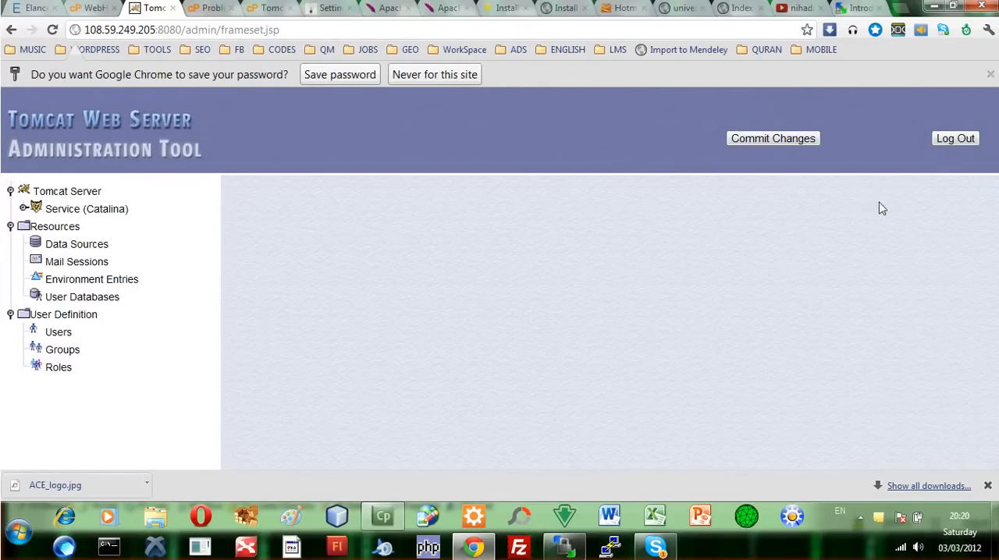
{"action": "mouse_move", "coordinate": [902, 161]}
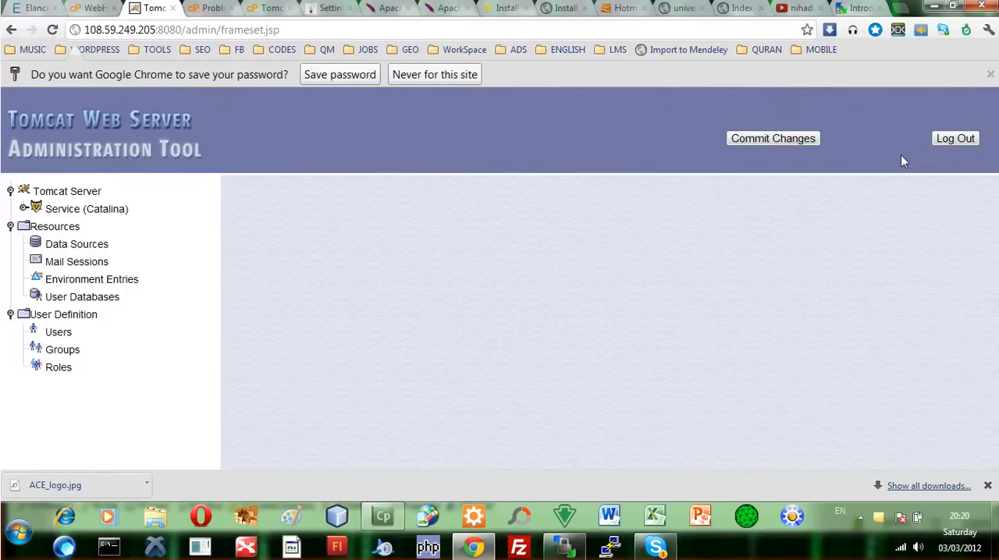
{"action": "mouse_move", "coordinate": [772, 203]}
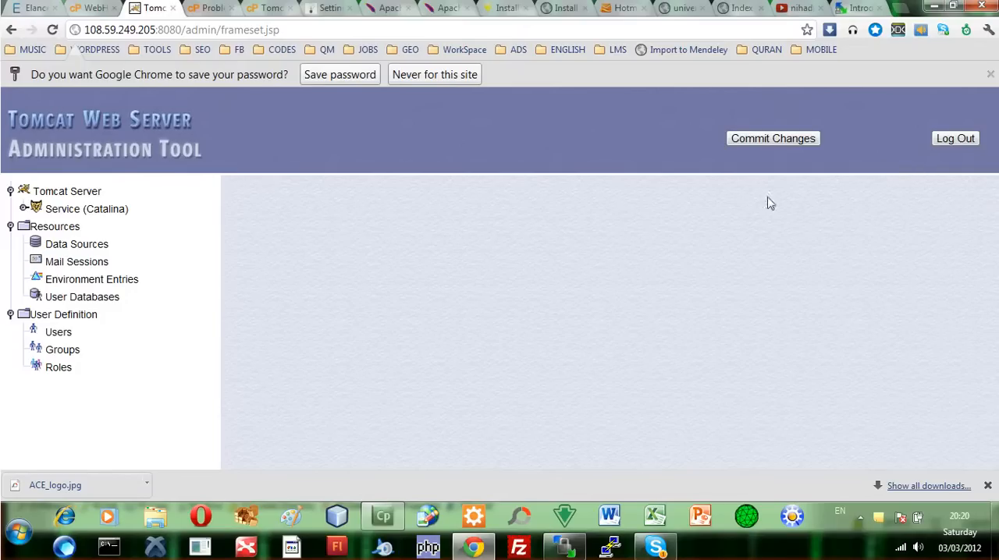
{"action": "mouse_move", "coordinate": [383, 515]}
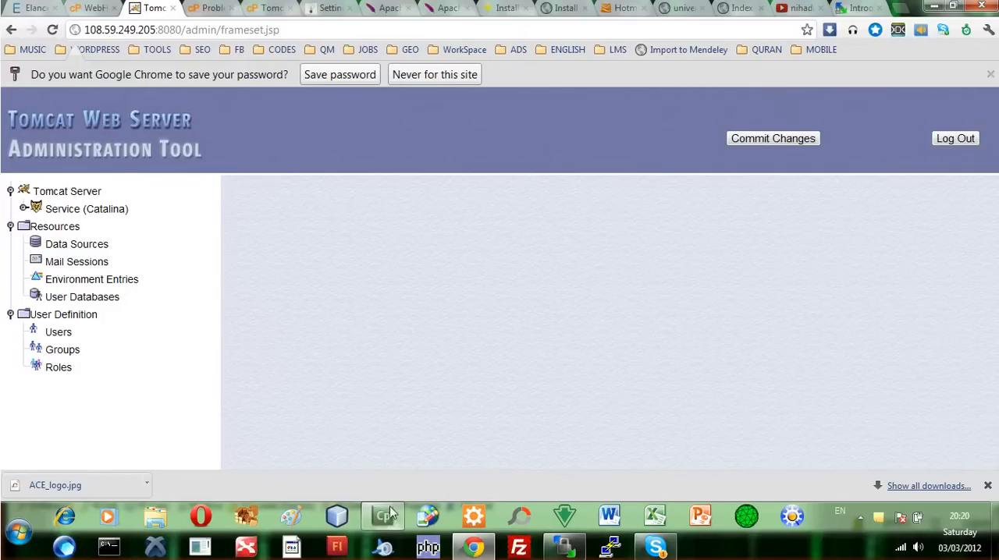